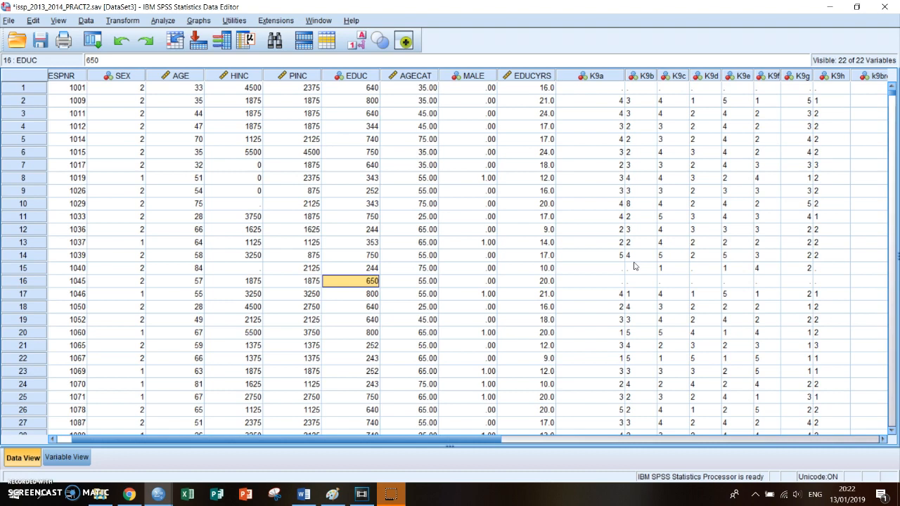
{"action": "mouse_move", "coordinate": [602, 287]}
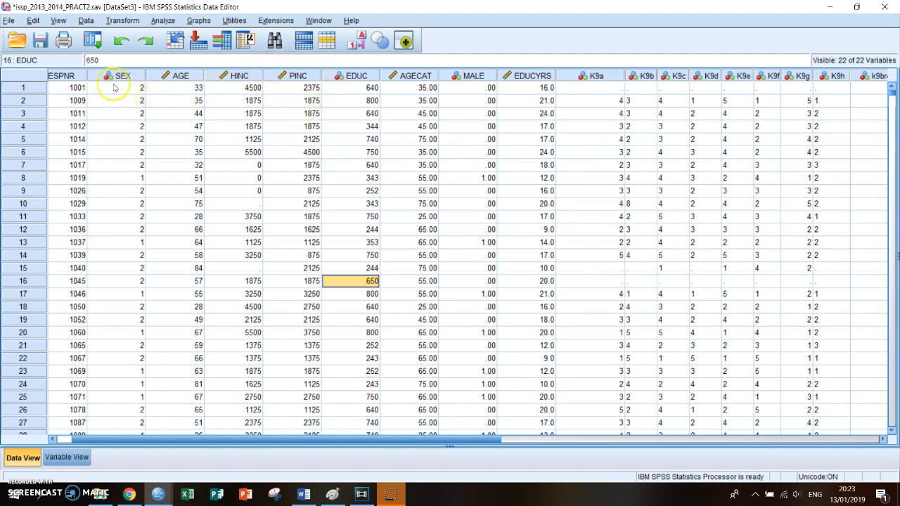
{"action": "mouse_move", "coordinate": [122, 95]}
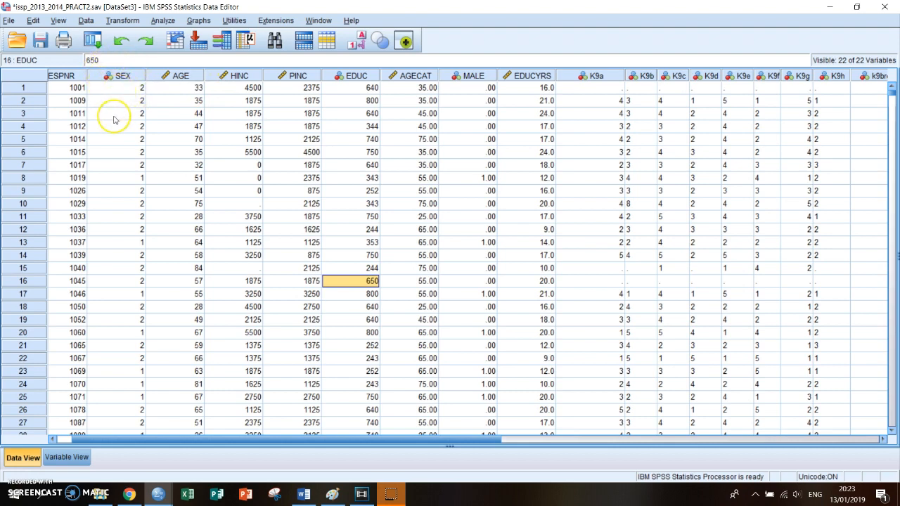
Start a Means analysis from Analyze > Compare Means.
{"action": "left_click", "coordinate": [119, 113]}
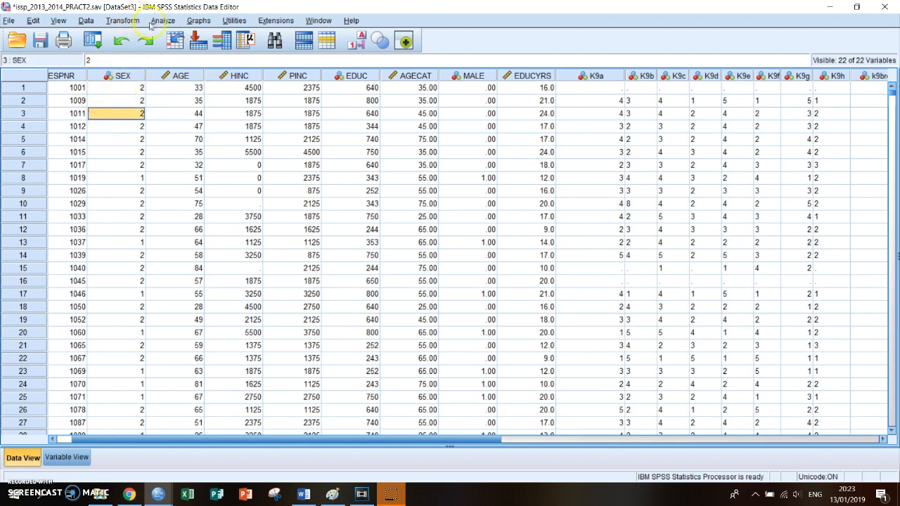
{"action": "left_click", "coordinate": [163, 21]}
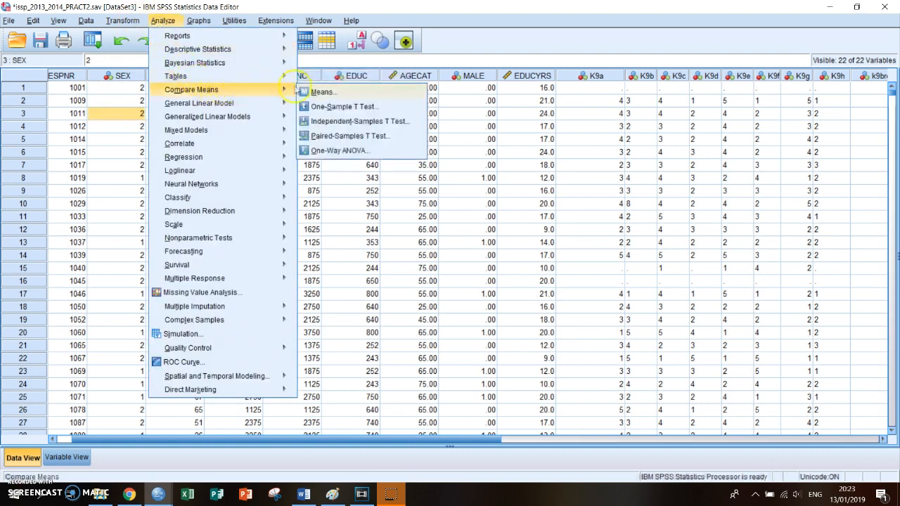
{"action": "left_click", "coordinate": [324, 92]}
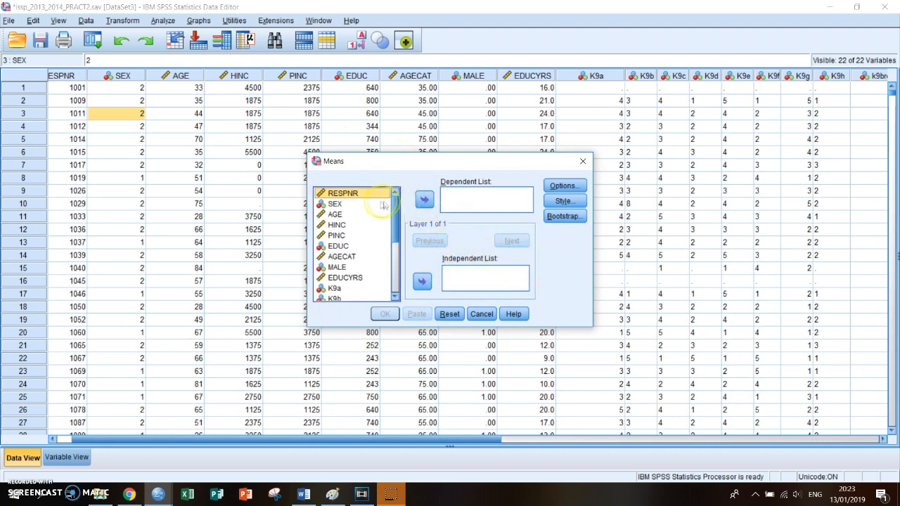
Assign SEX as the independent (grouping) variable and PINC as the dependent variable.
{"action": "left_click", "coordinate": [335, 203]}
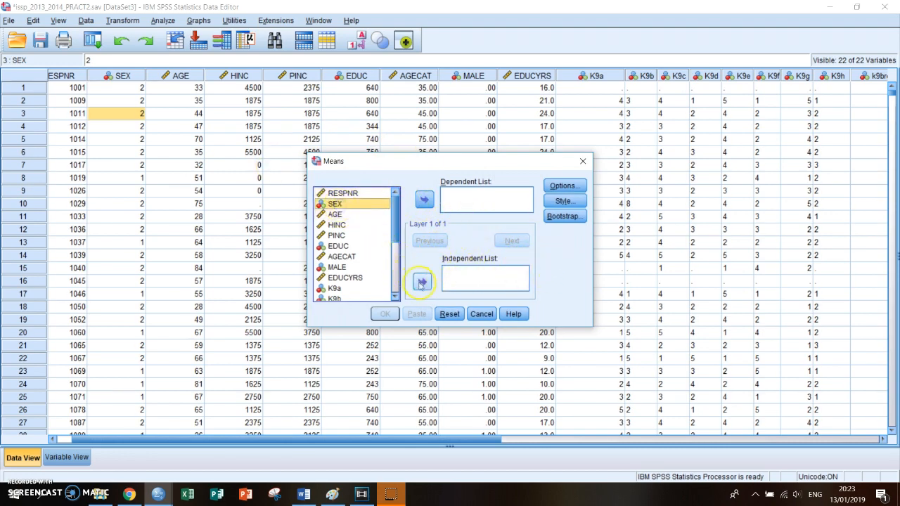
{"action": "left_click", "coordinate": [421, 281]}
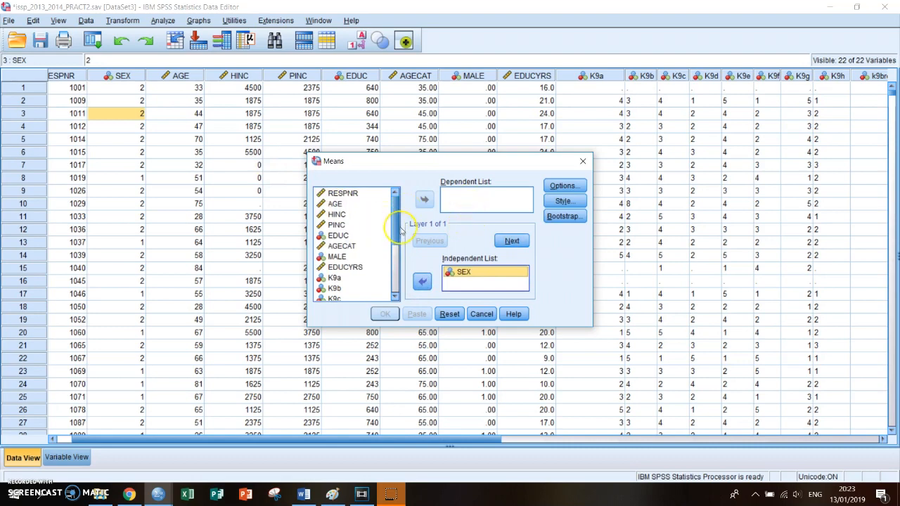
{"action": "left_click", "coordinate": [337, 225]}
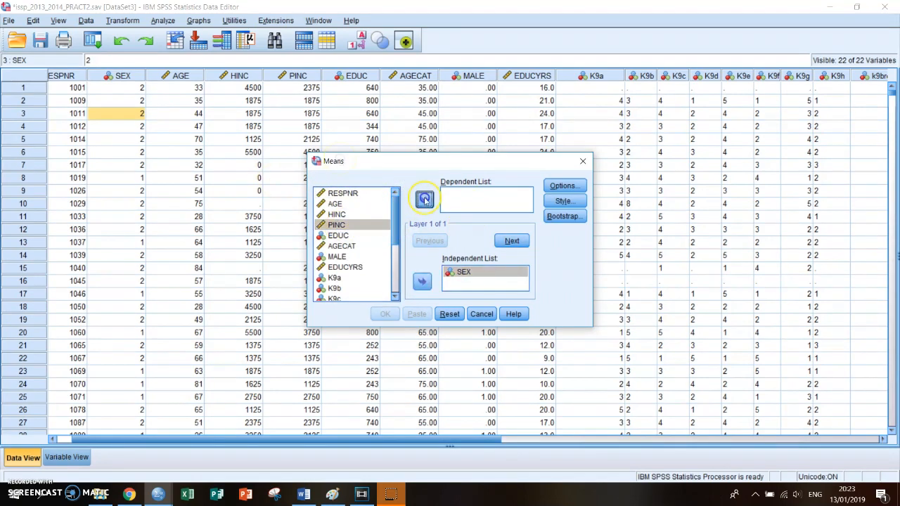
{"action": "left_click", "coordinate": [423, 198]}
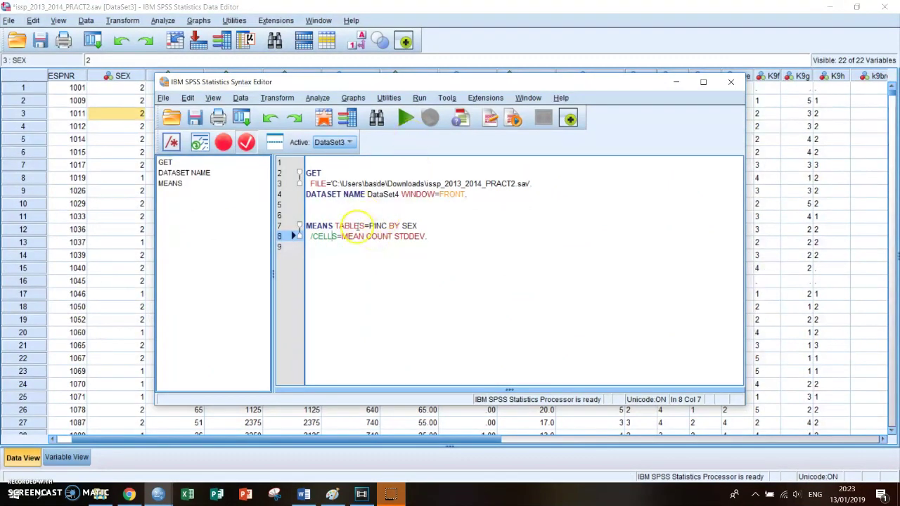
Run the MEANS TABLES=PINC BY SEX syntax reporting mean, count and std. deviation.
{"action": "left_click", "coordinate": [405, 118]}
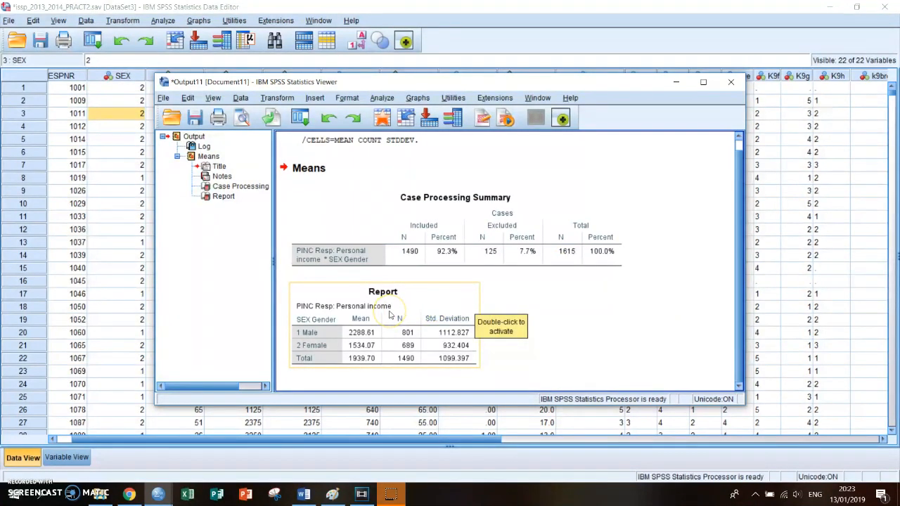
{"action": "mouse_move", "coordinate": [329, 331]}
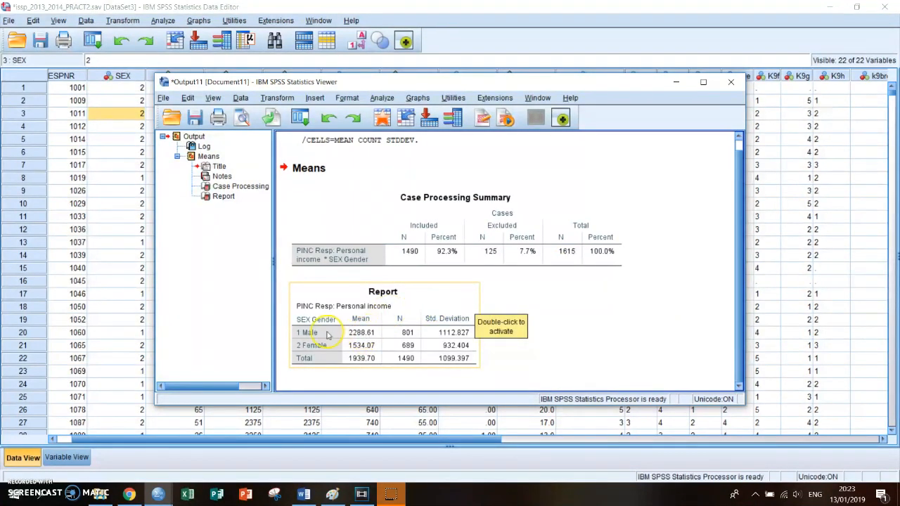
{"action": "mouse_move", "coordinate": [329, 347]}
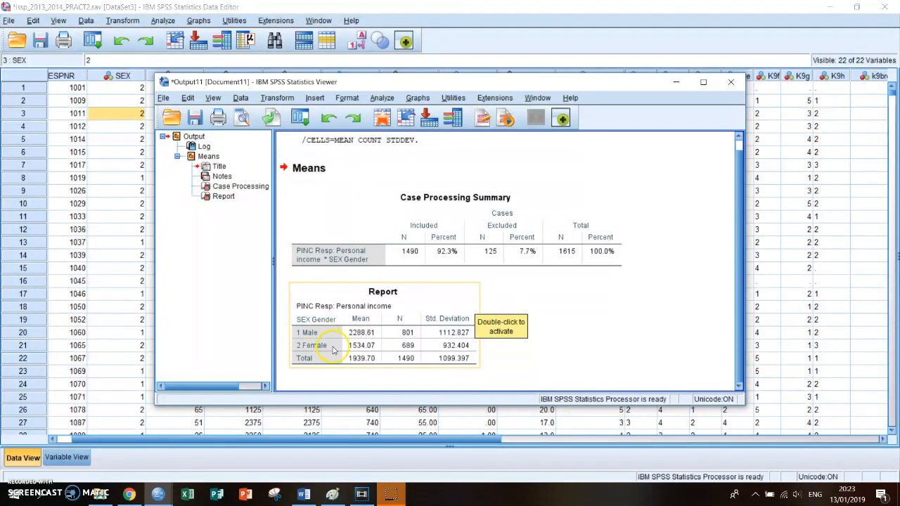
{"action": "mouse_move", "coordinate": [329, 346]}
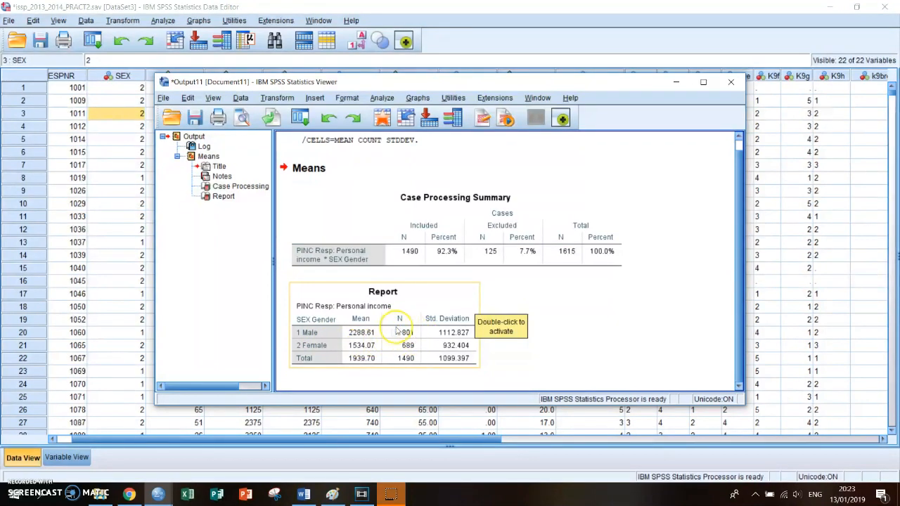
{"action": "mouse_move", "coordinate": [394, 351]}
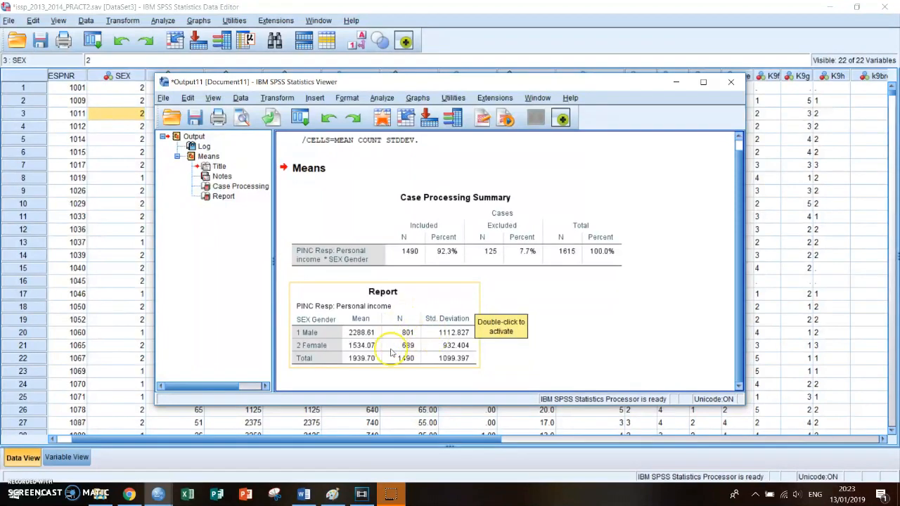